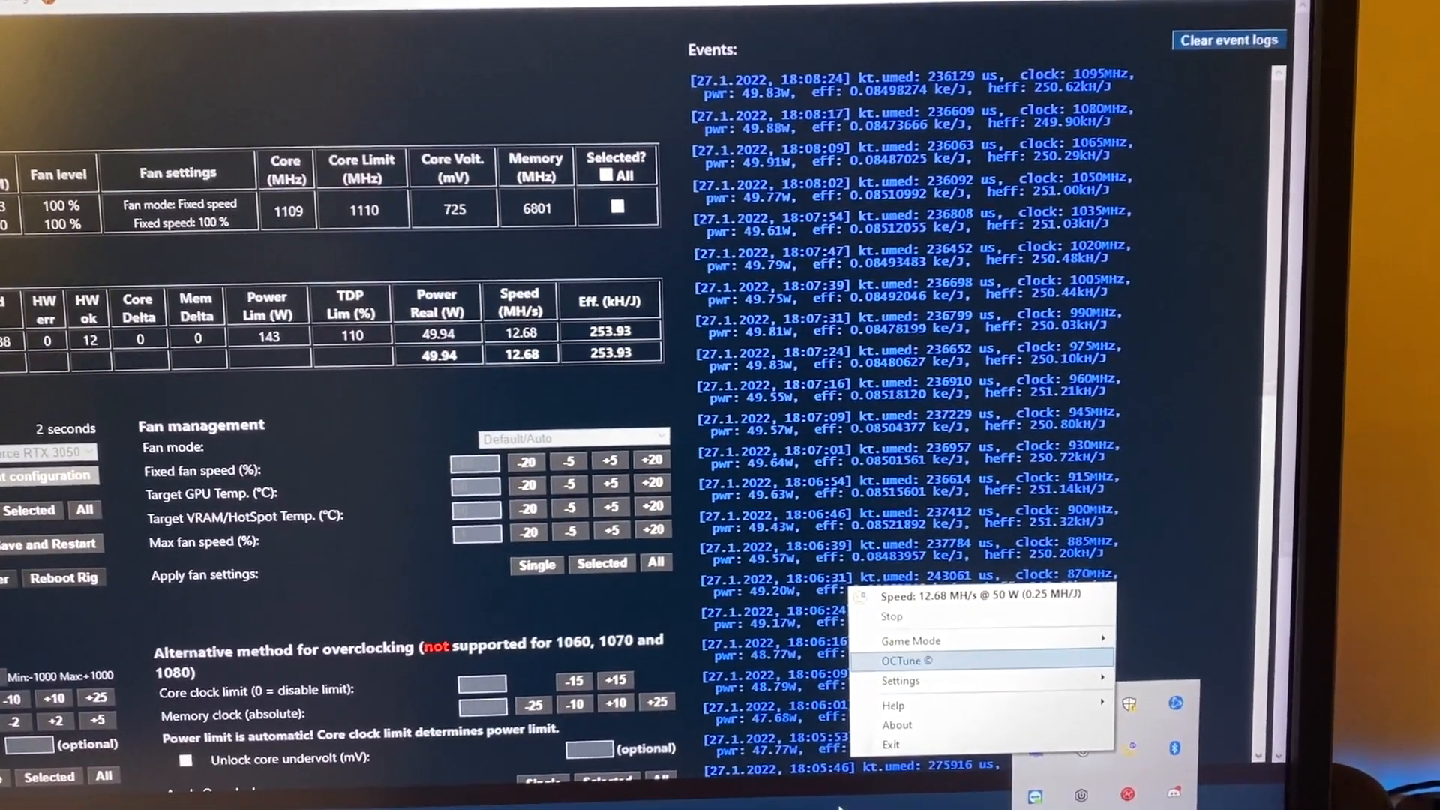
# Step: Open the OCTune page and scroll through the RTX 3050 Health Monitor and OC Tuner readings
pyautogui.click(907, 662)
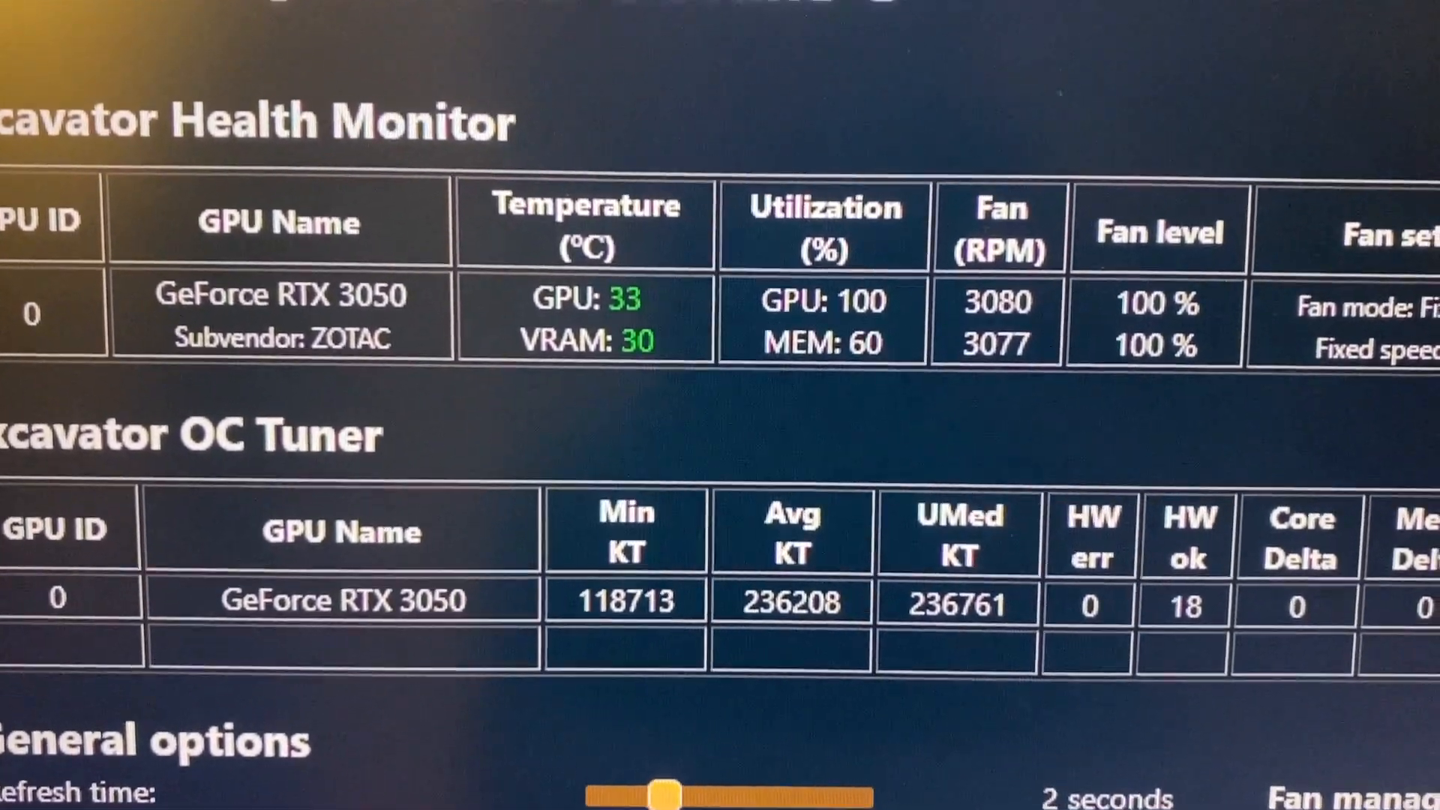
pyautogui.scroll(-3)
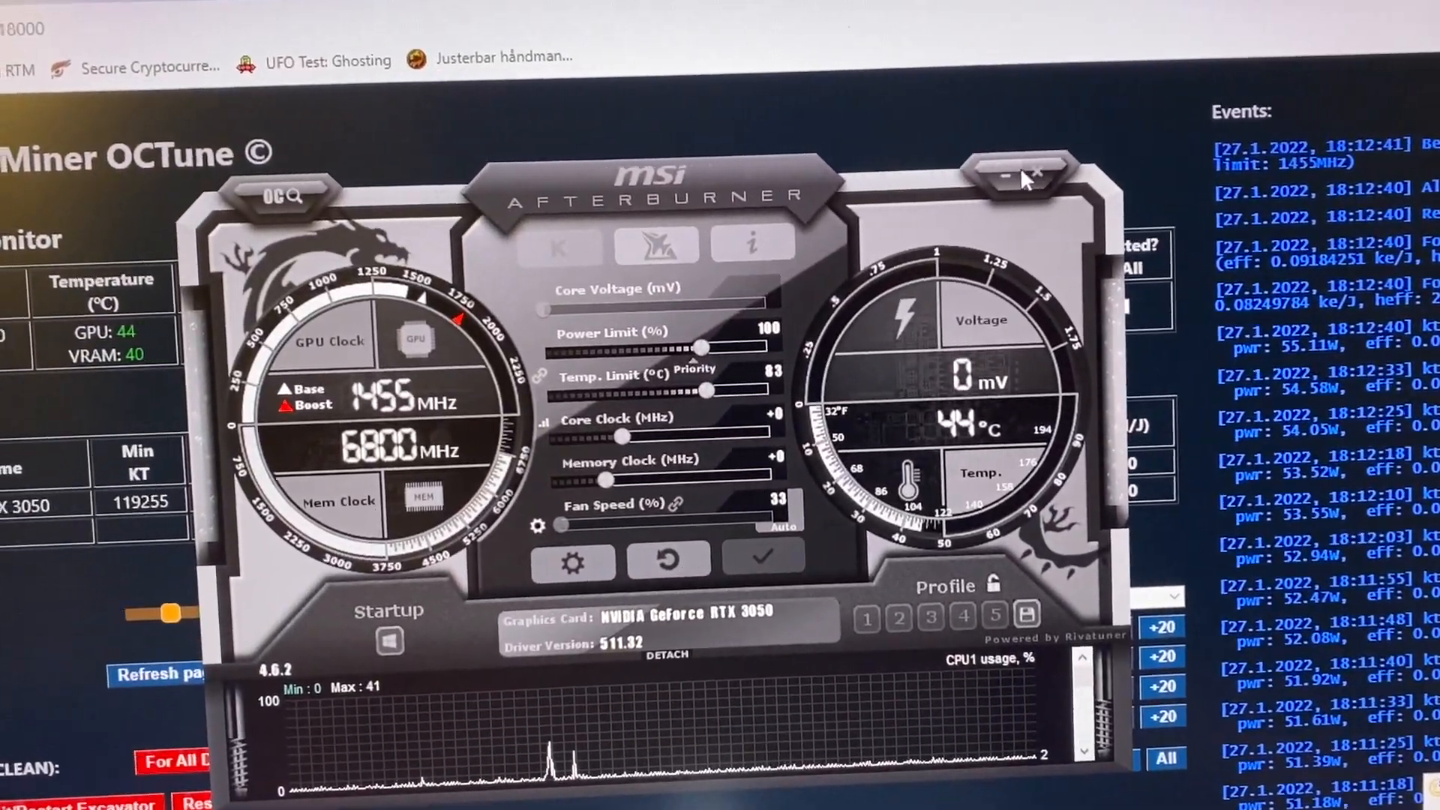
# Step: Close MSI Afterburner to move on to NiceHash Miner's RTX 3050 benchmark list
pyautogui.click(1007, 177)
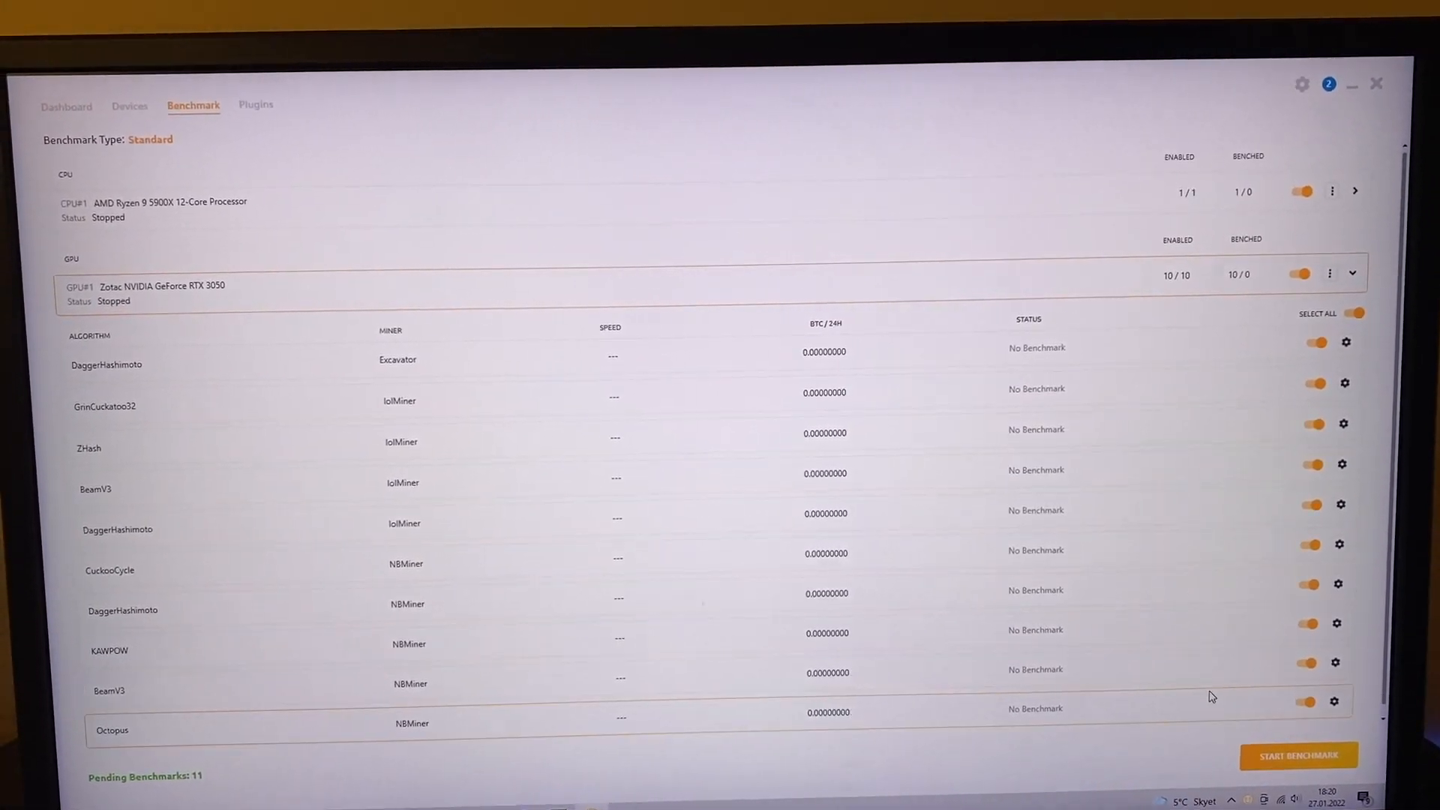
# Step: Start the benchmark for all ten enabled RTX 3050 algorithms
pyautogui.click(1297, 755)
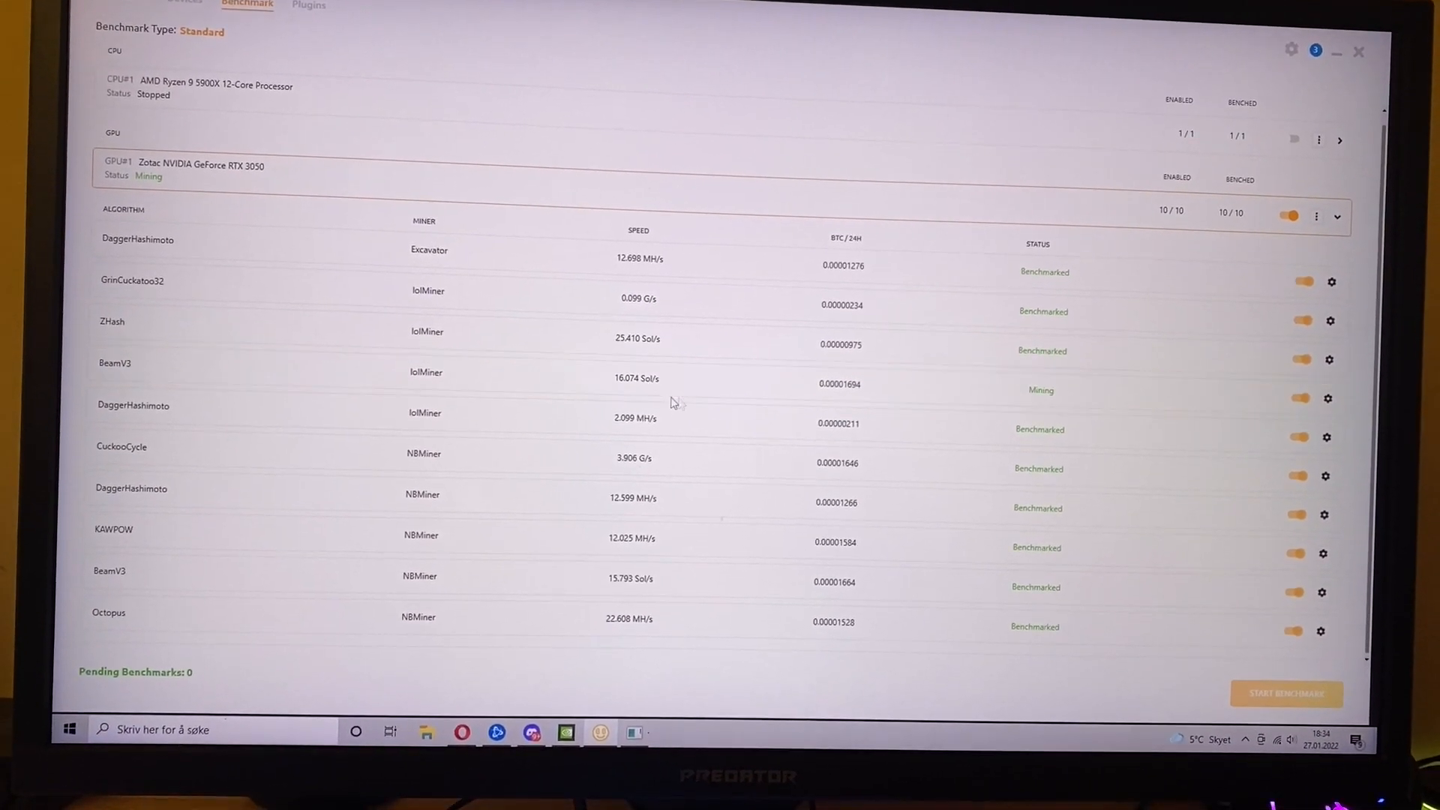
pyautogui.scroll(-3)
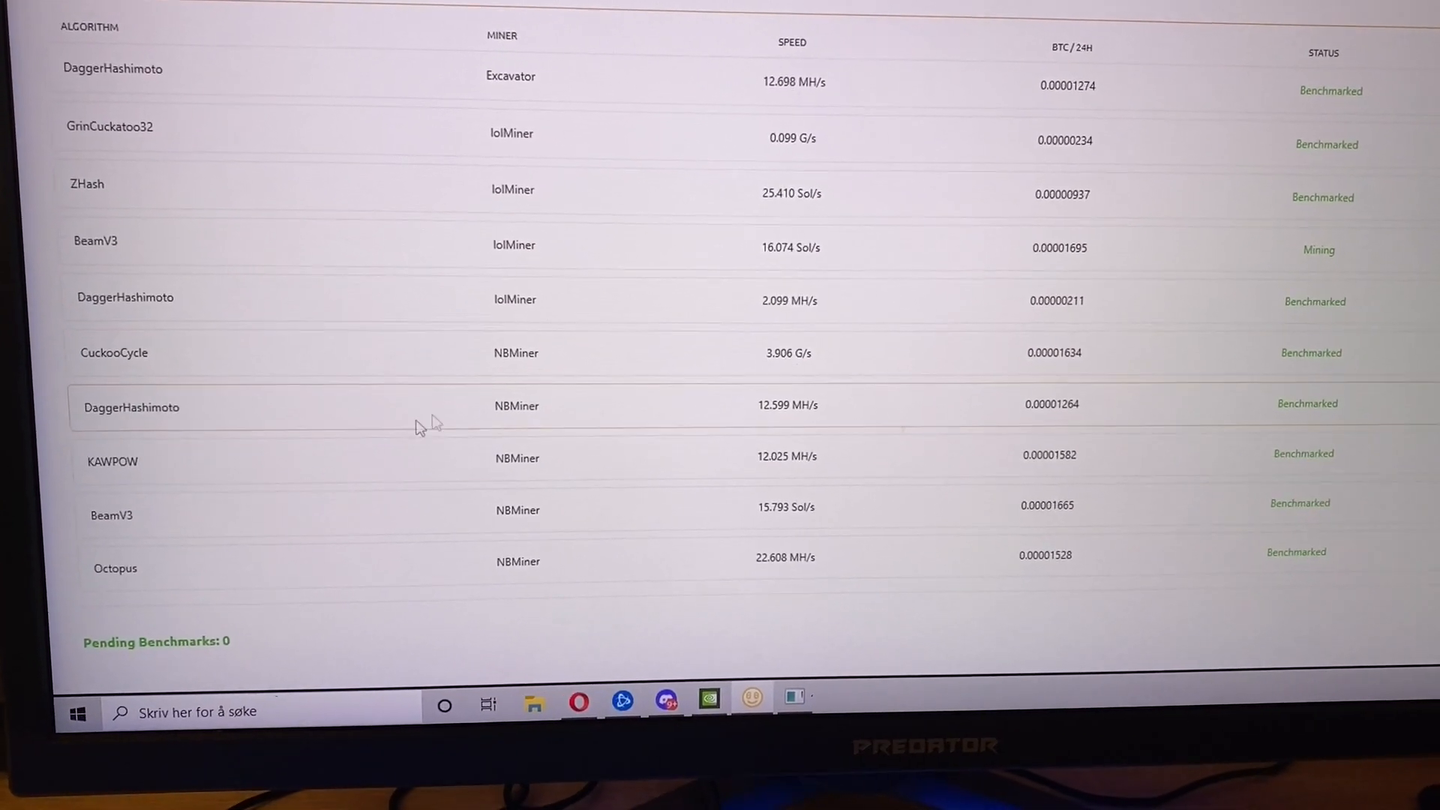
pyautogui.scroll(-3)
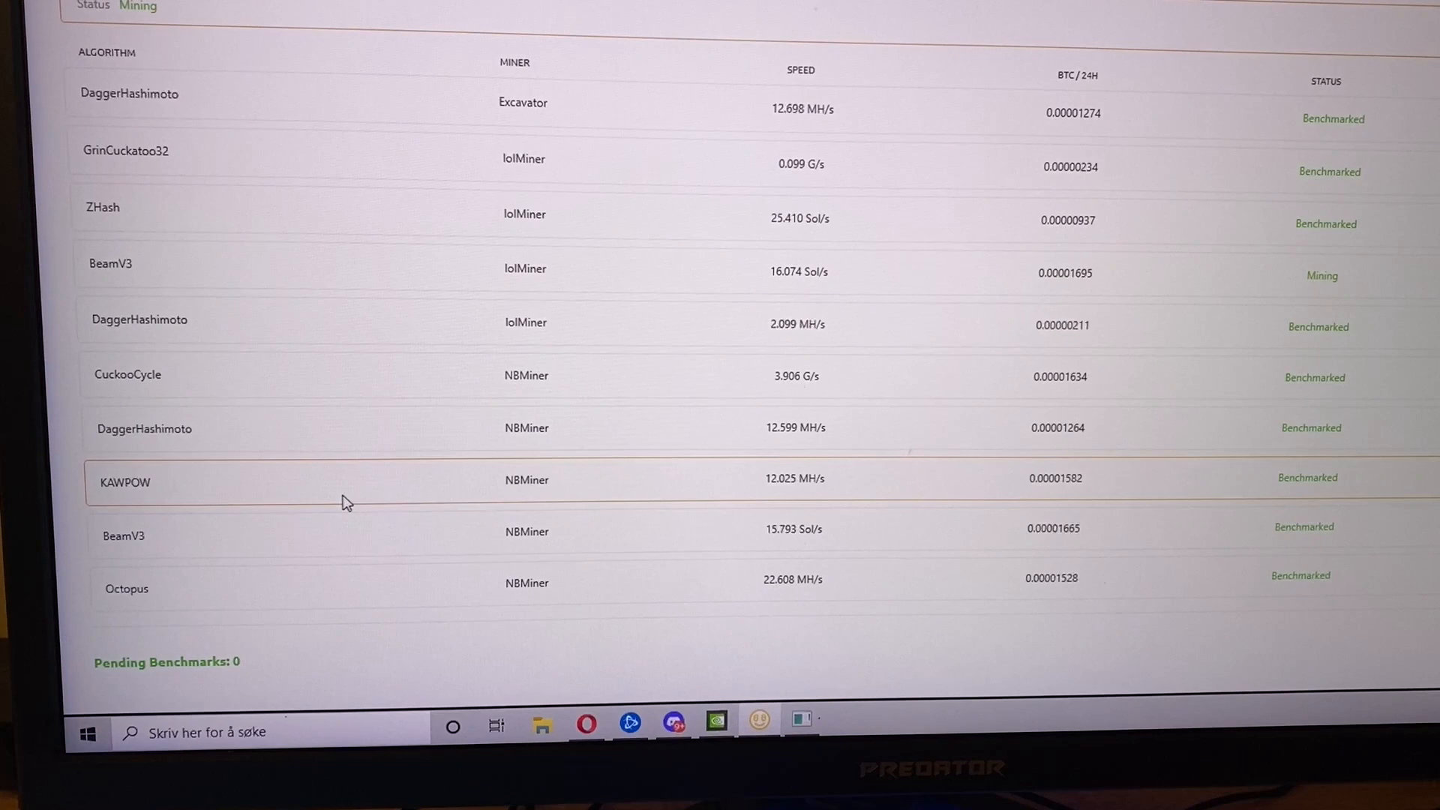